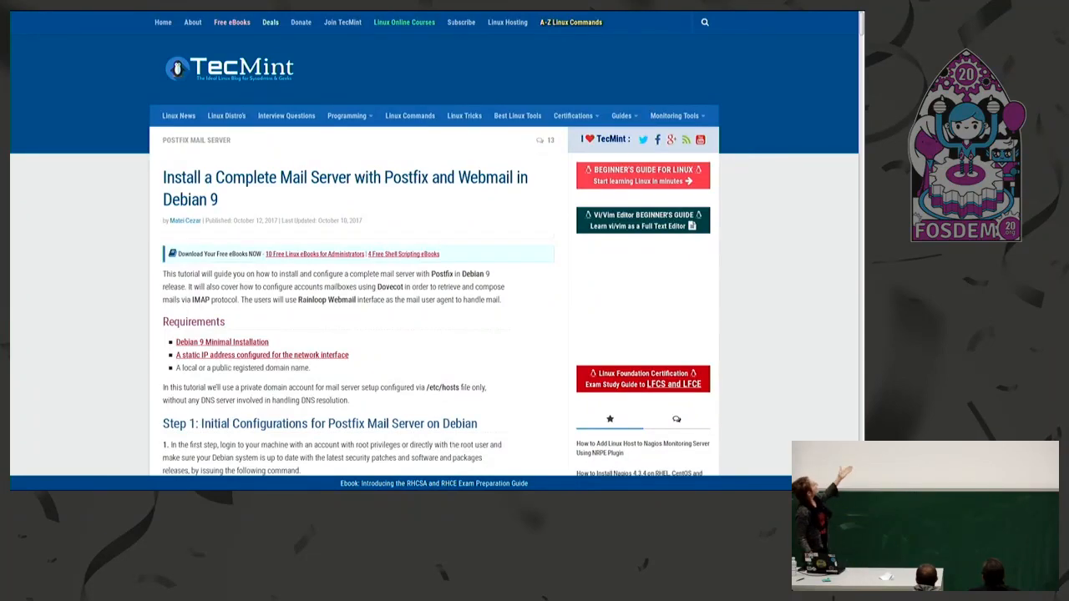
scroll(down, 3)
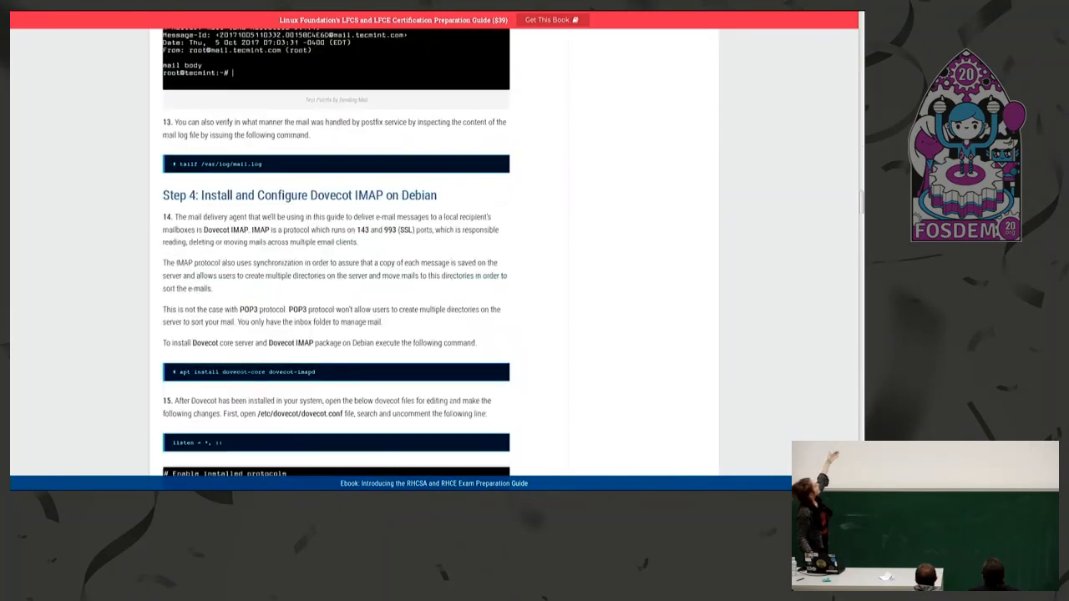
scroll(down, 3)
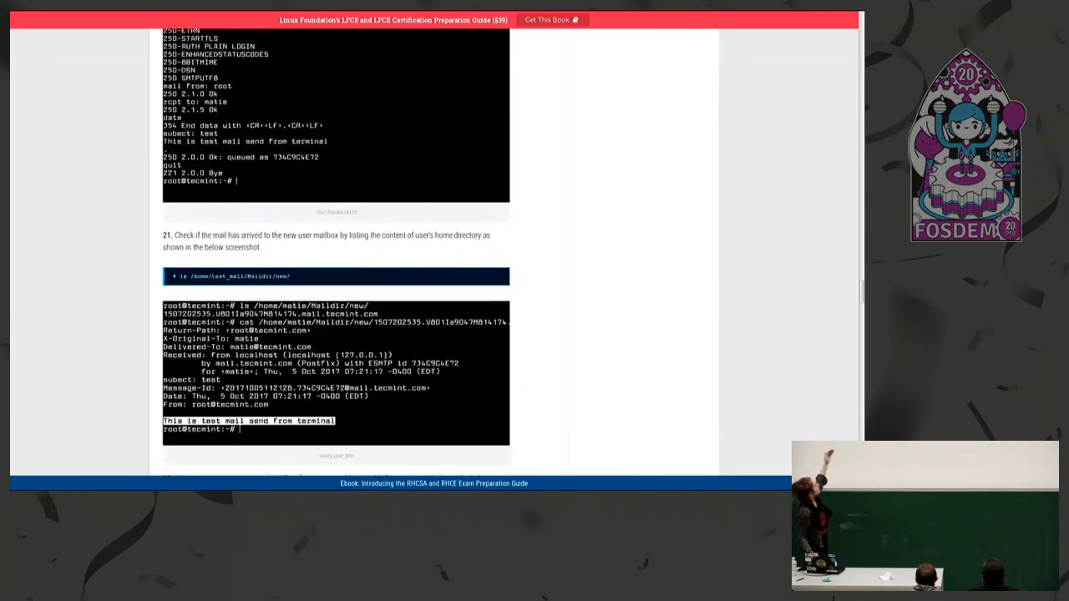